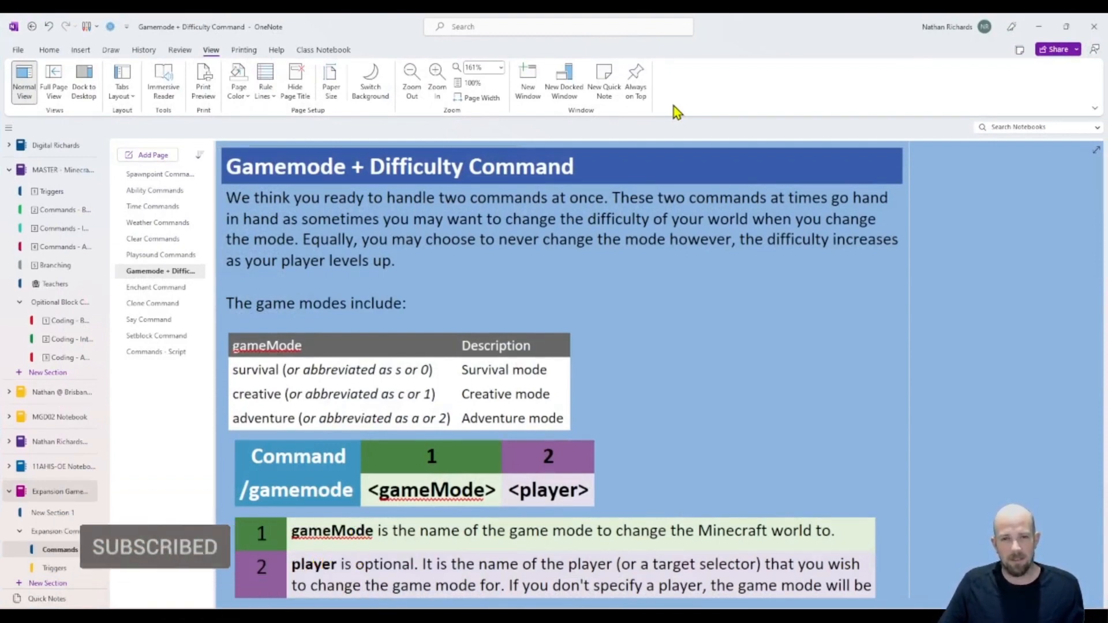
# Step: Place a command block on the glass room floor and open its editor
pyautogui.scroll(-3)
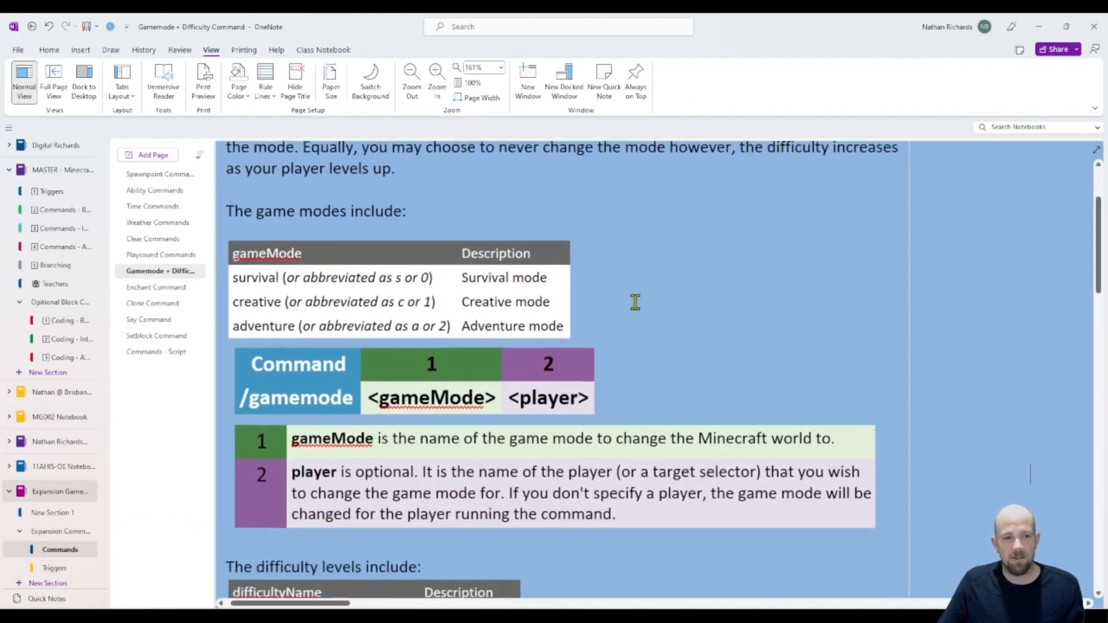
pyautogui.click(295, 397)
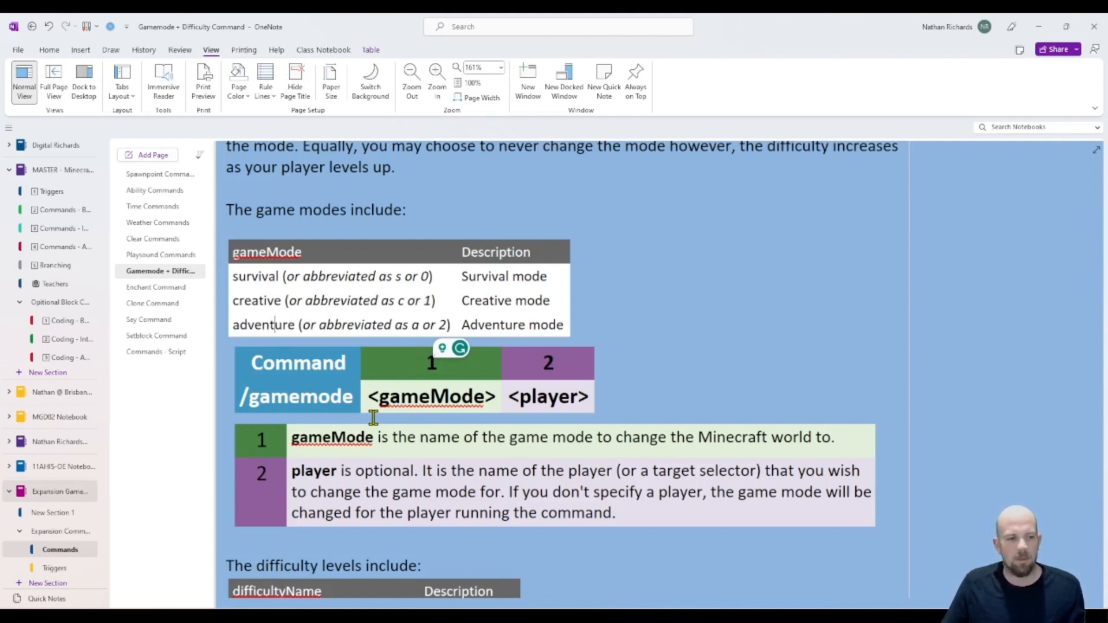
pyautogui.scroll(-3)
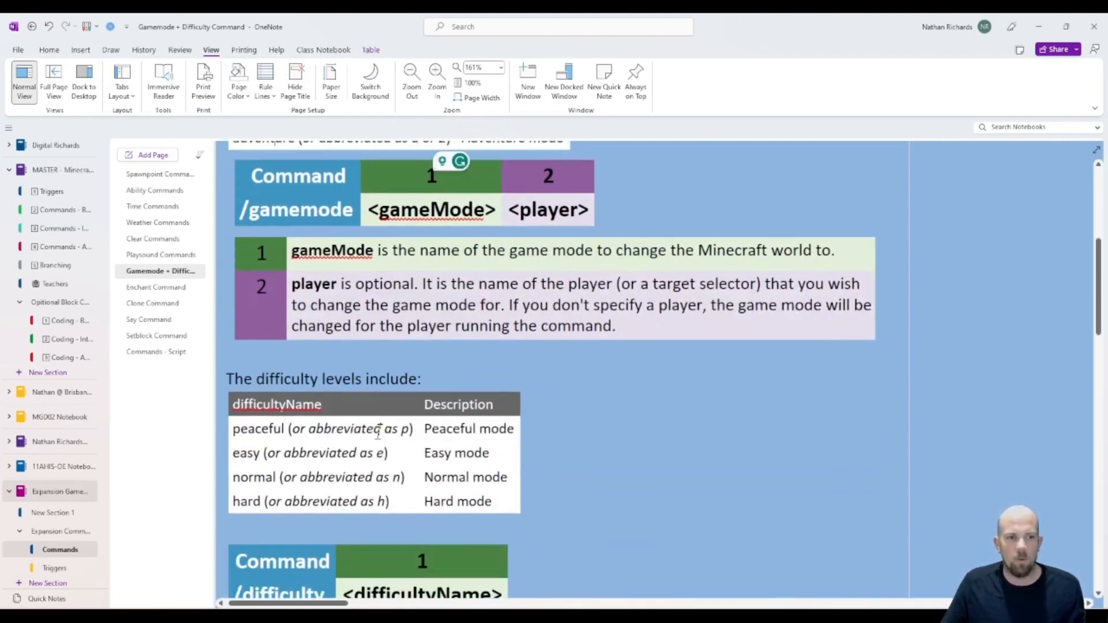
pyautogui.scroll(-3)
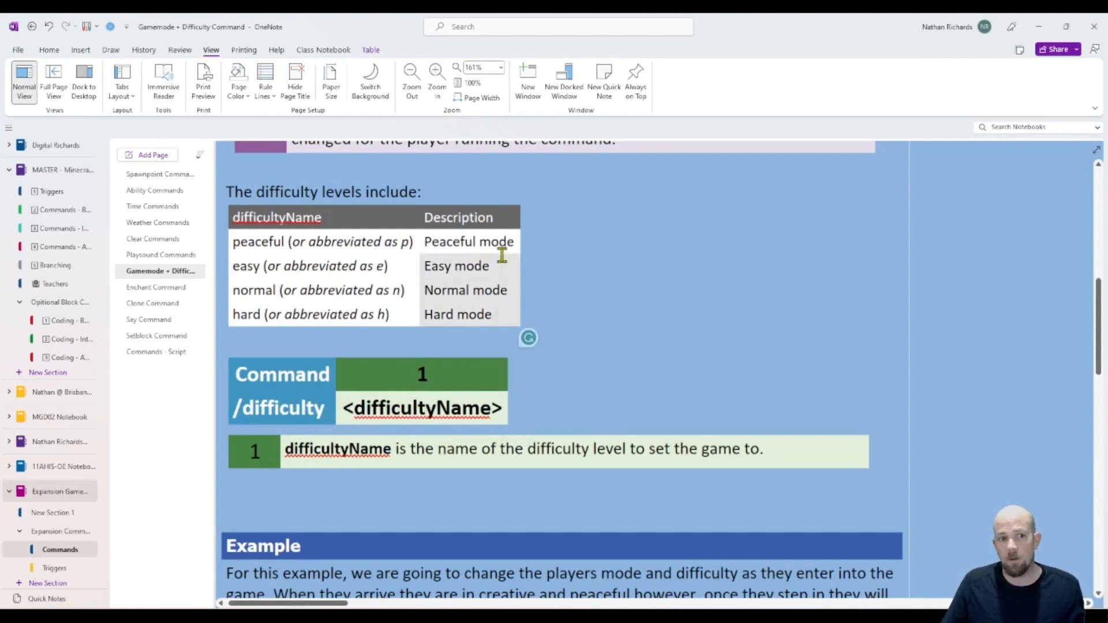
pyautogui.moveTo(480, 293)
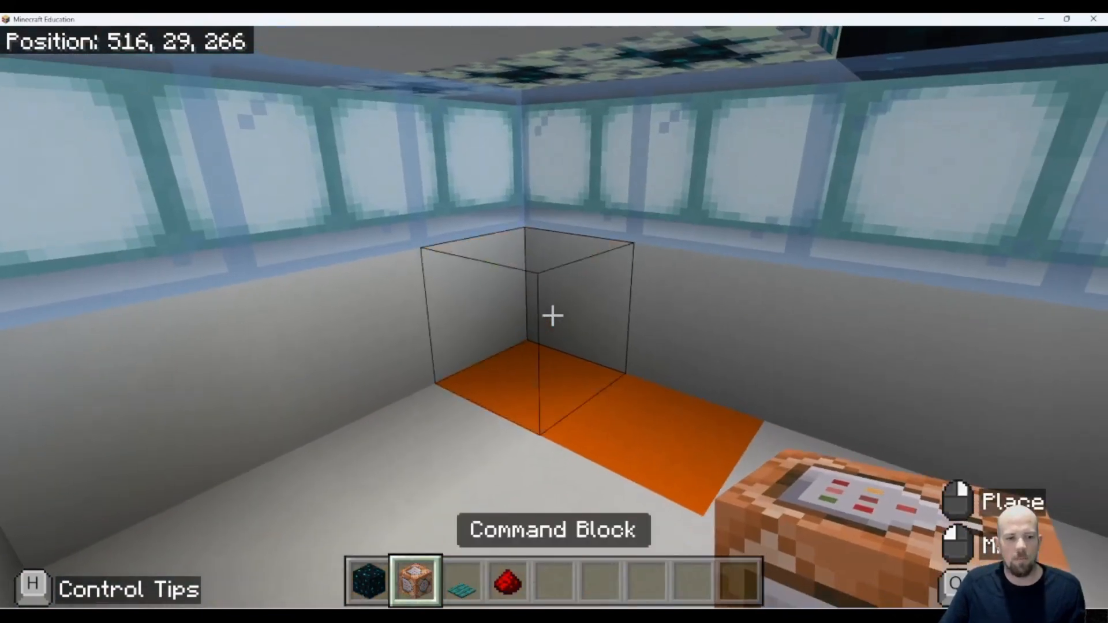
pyautogui.click(551, 317)
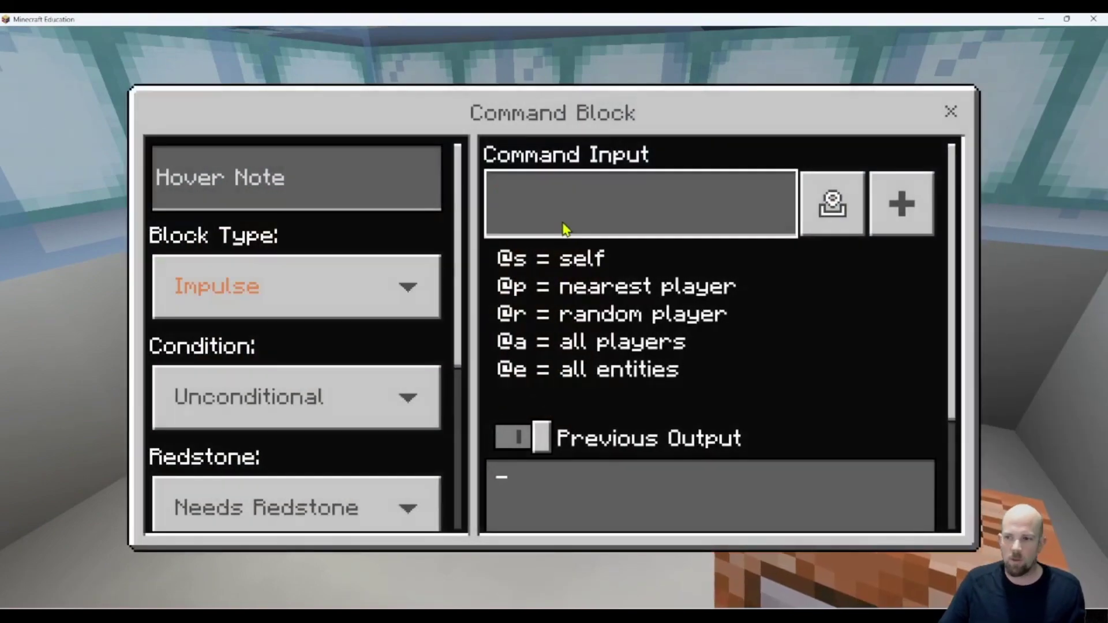
# Step: Enter '/gamemode s @p' as the command block's command and close the editor
pyautogui.write('/')
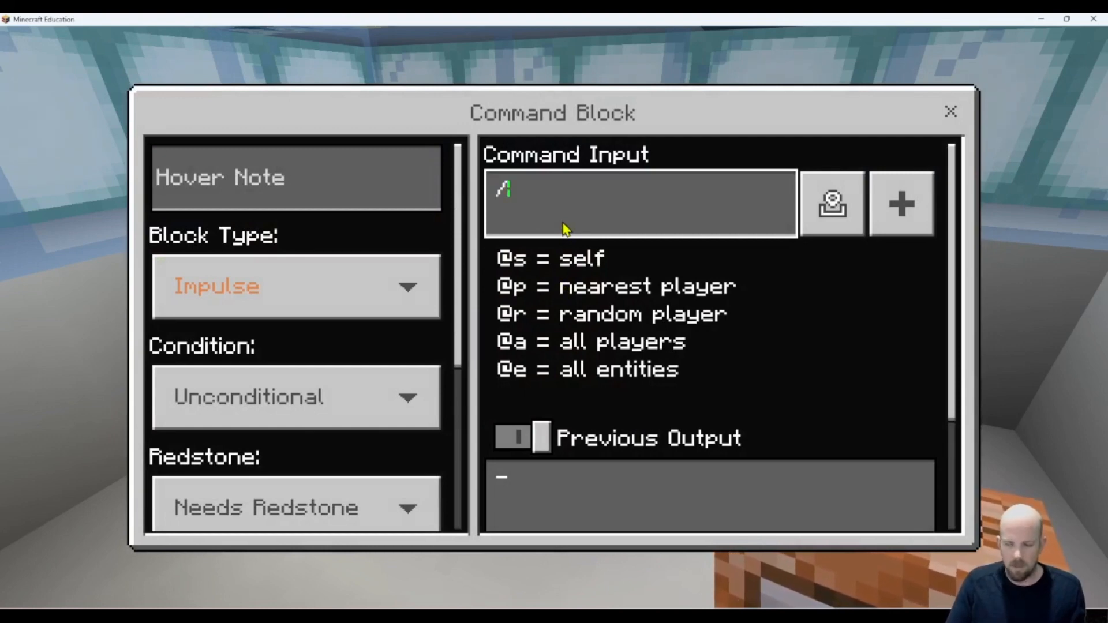
pyautogui.write('gamemode')
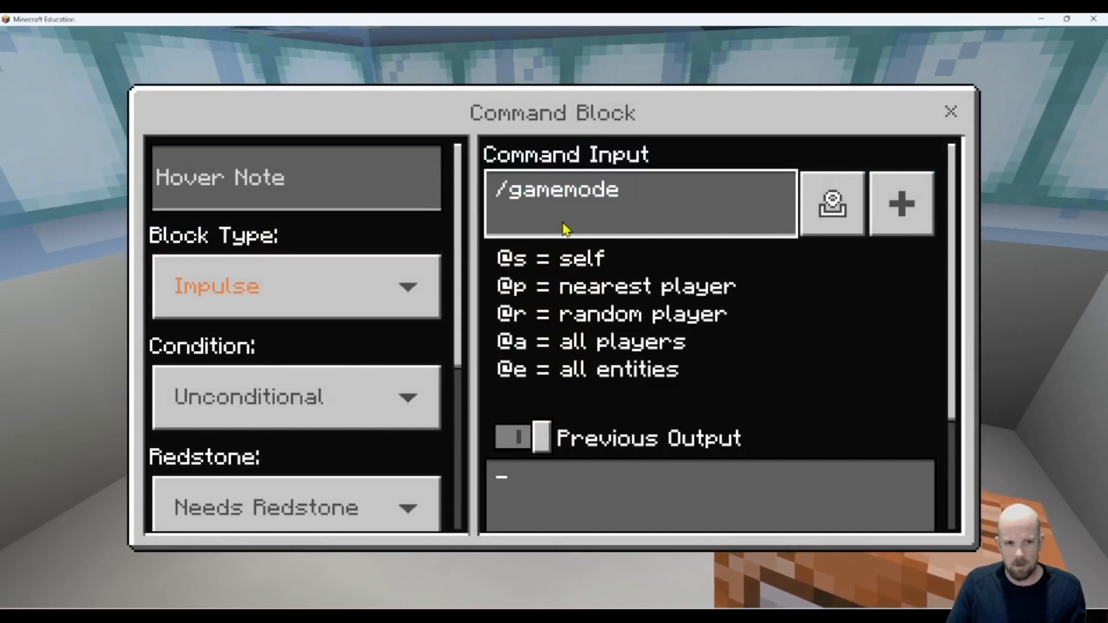
pyautogui.write('s')
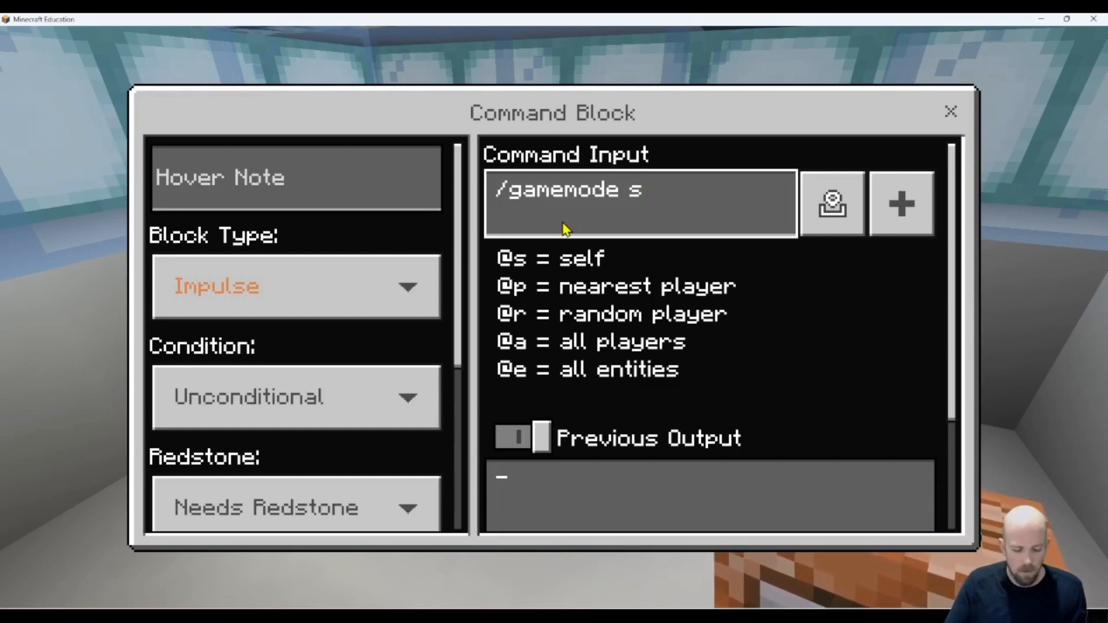
pyautogui.write('@p')
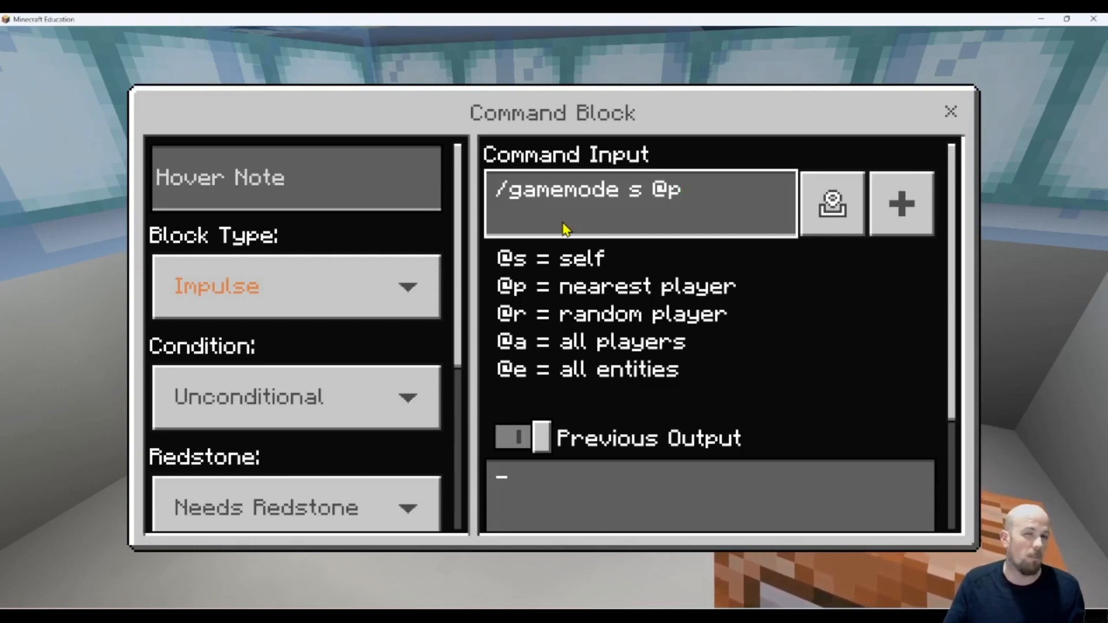
pyautogui.click(639, 190)
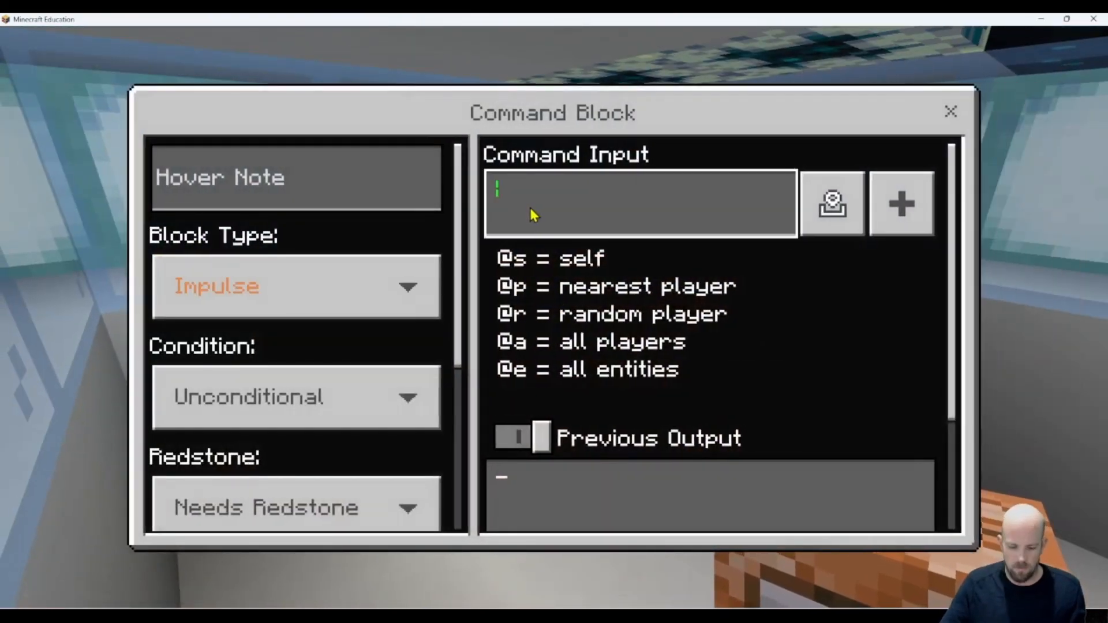
# Step: Type '/difficulty n' into the second command block's Command Input
pyautogui.write('/')
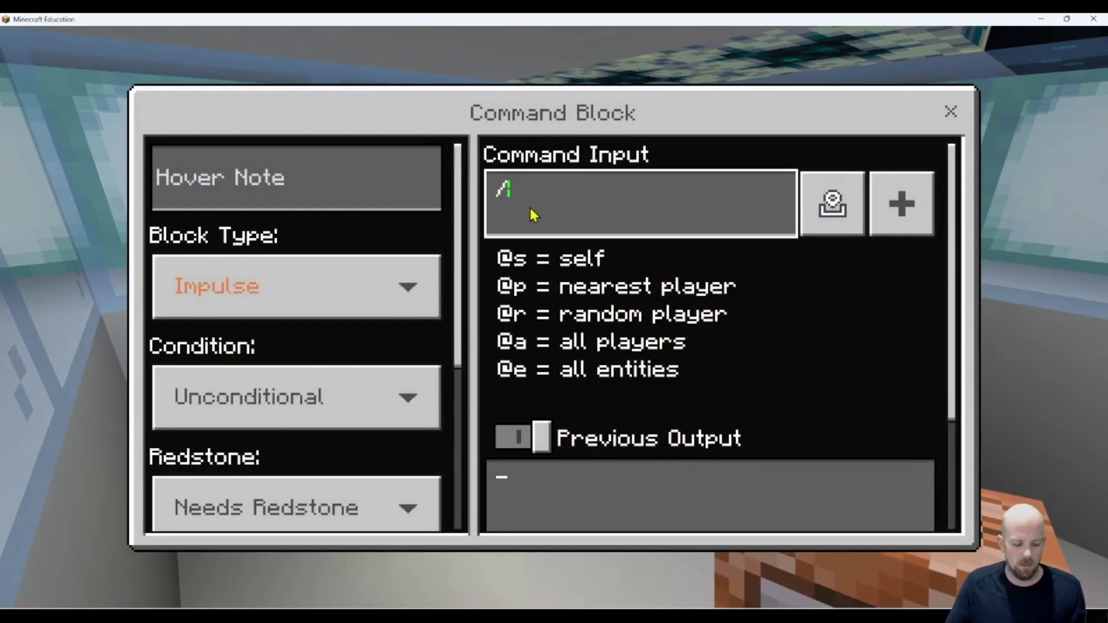
pyautogui.write('diff')
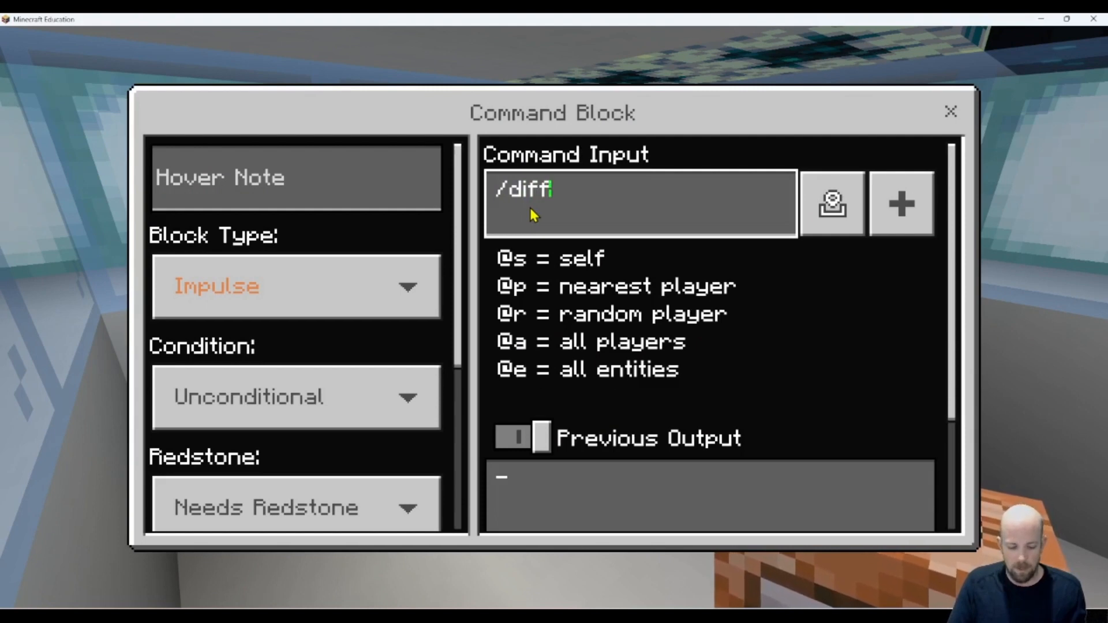
pyautogui.write('cu')
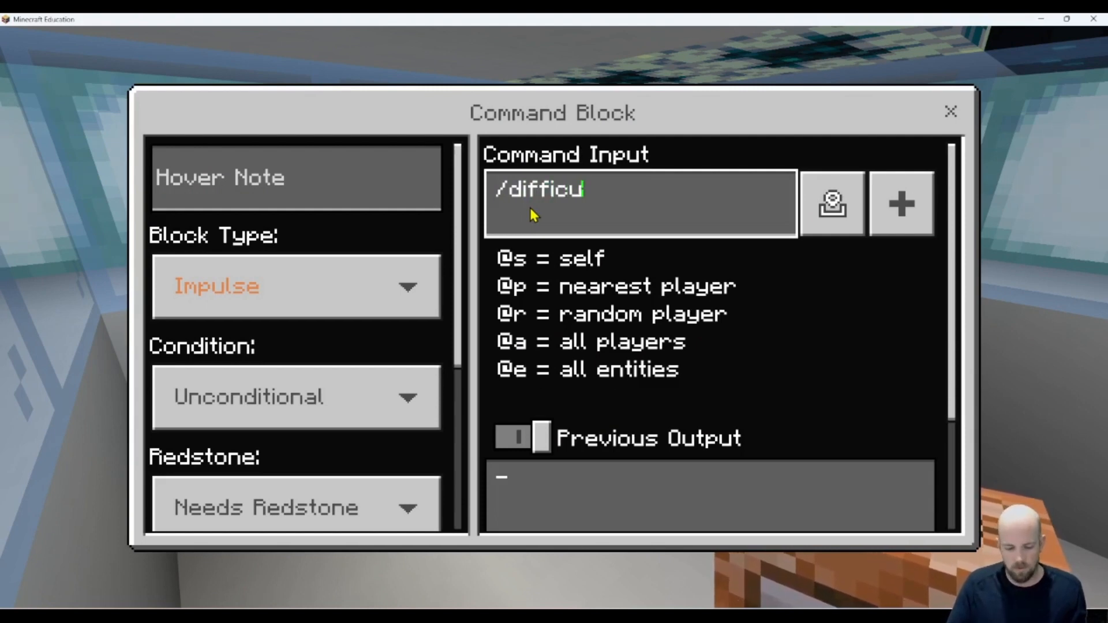
pyautogui.write('l')
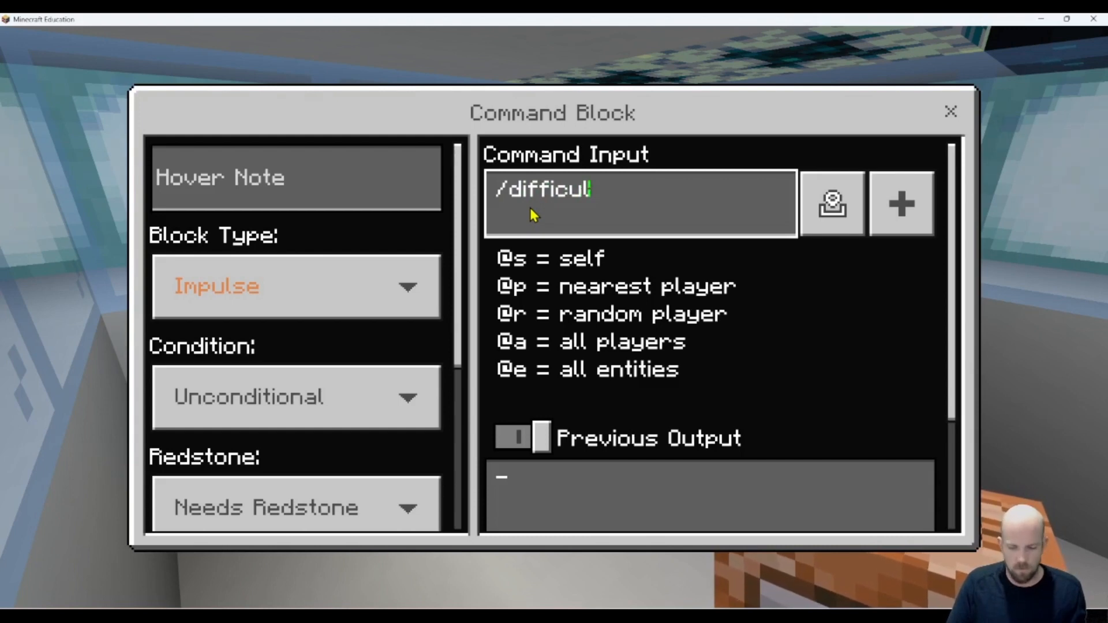
pyautogui.write('ty')
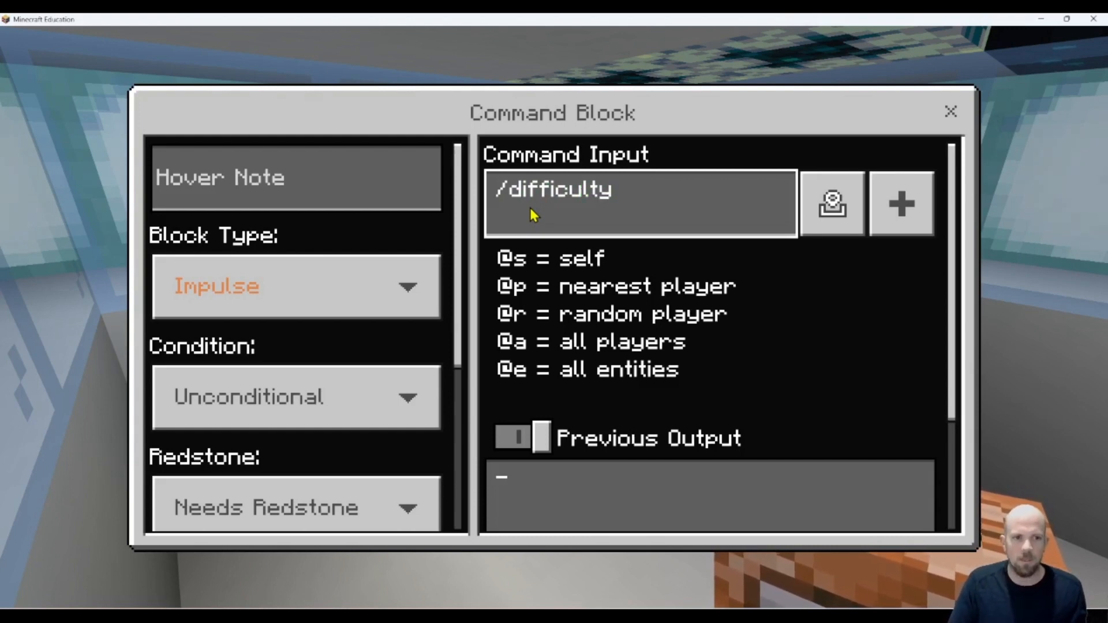
pyautogui.write('n')
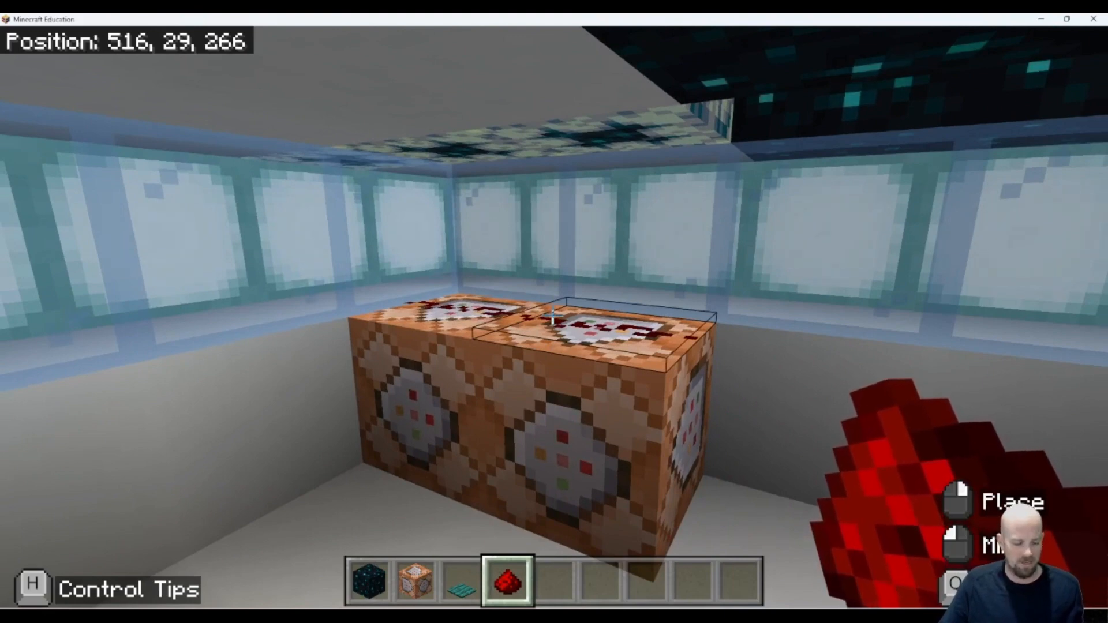
pyautogui.moveTo(554, 311)
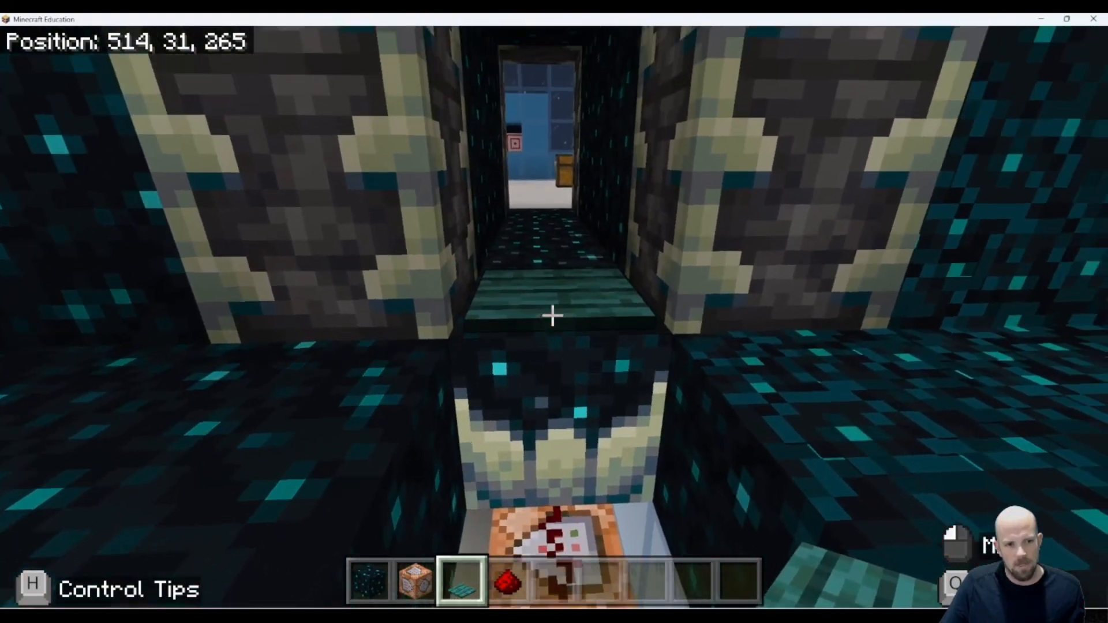
# Step: Walk down to the command blocks and lay redstone dust across both tops
pyautogui.press('w')
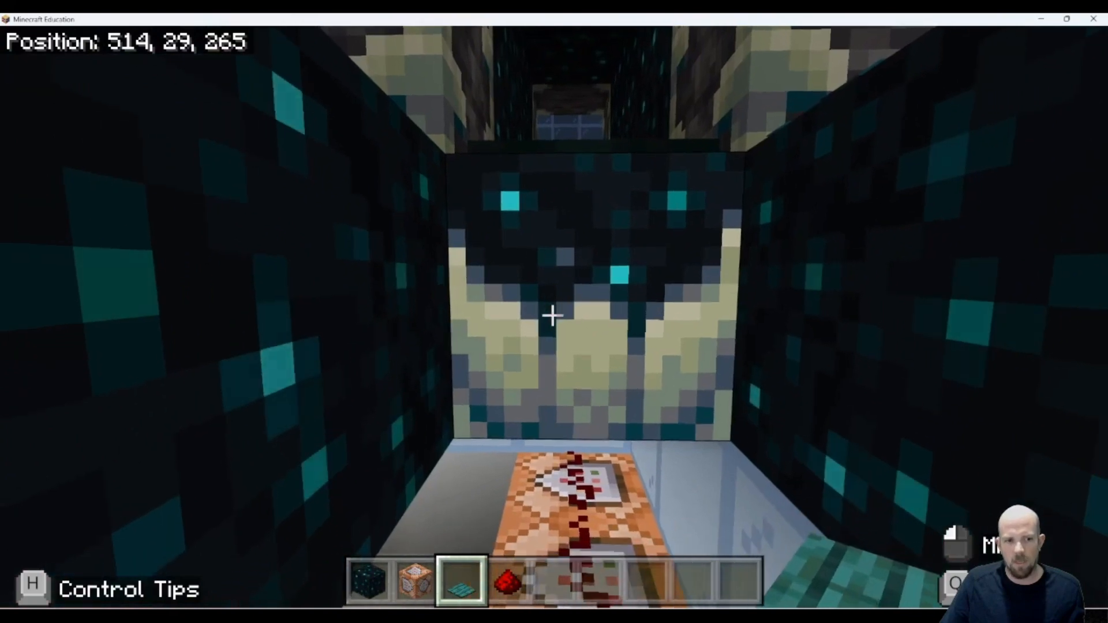
pyautogui.moveTo(551, 318)
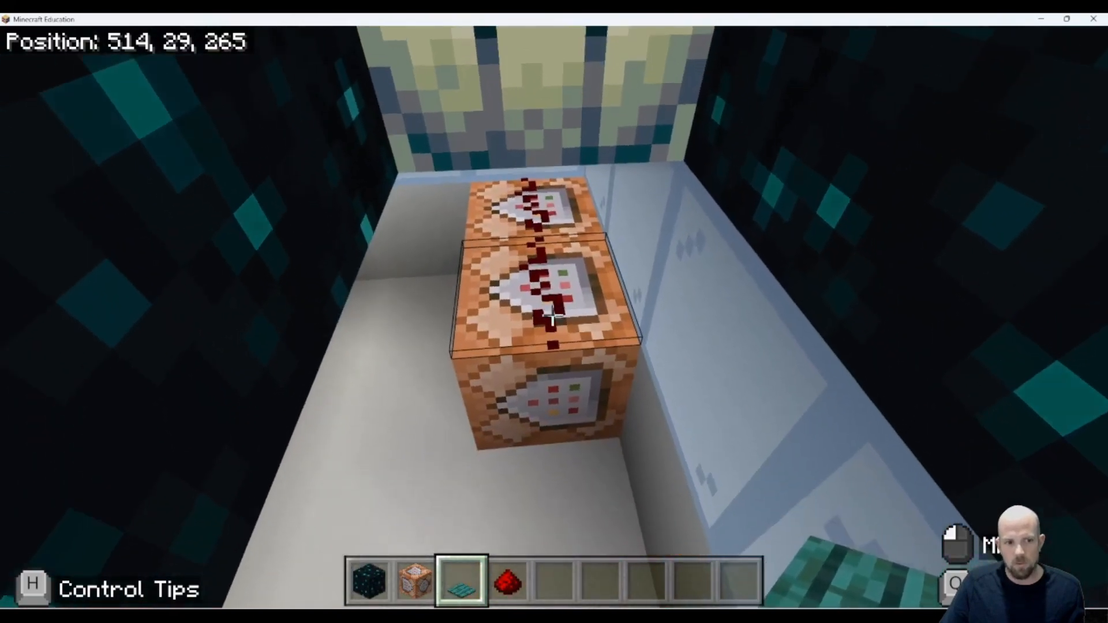
pyautogui.press('w')
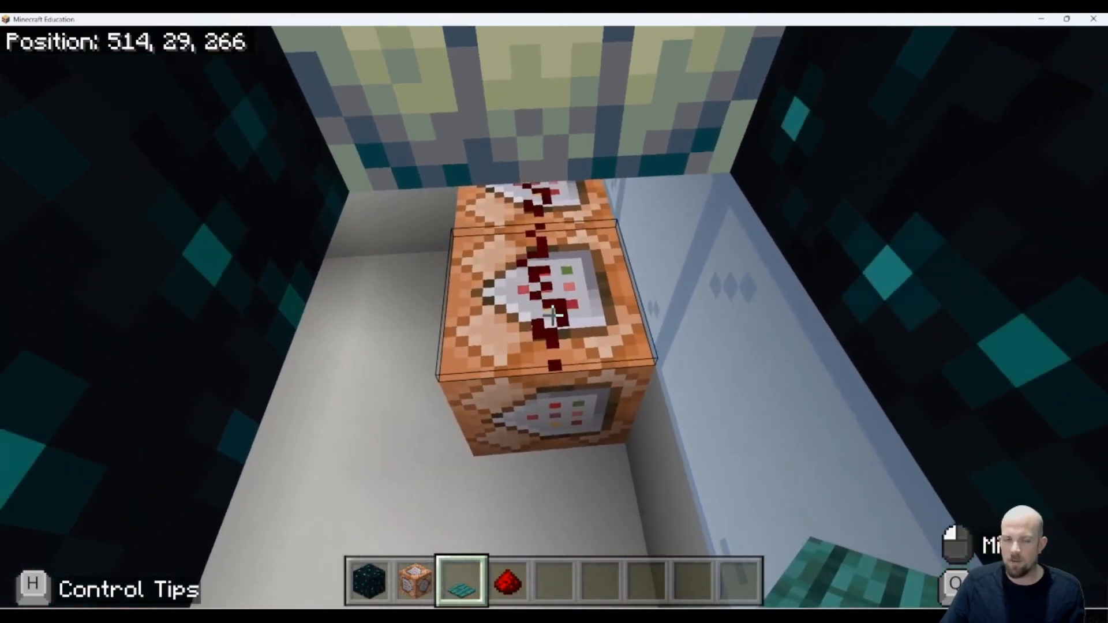
pyautogui.moveTo(554, 312)
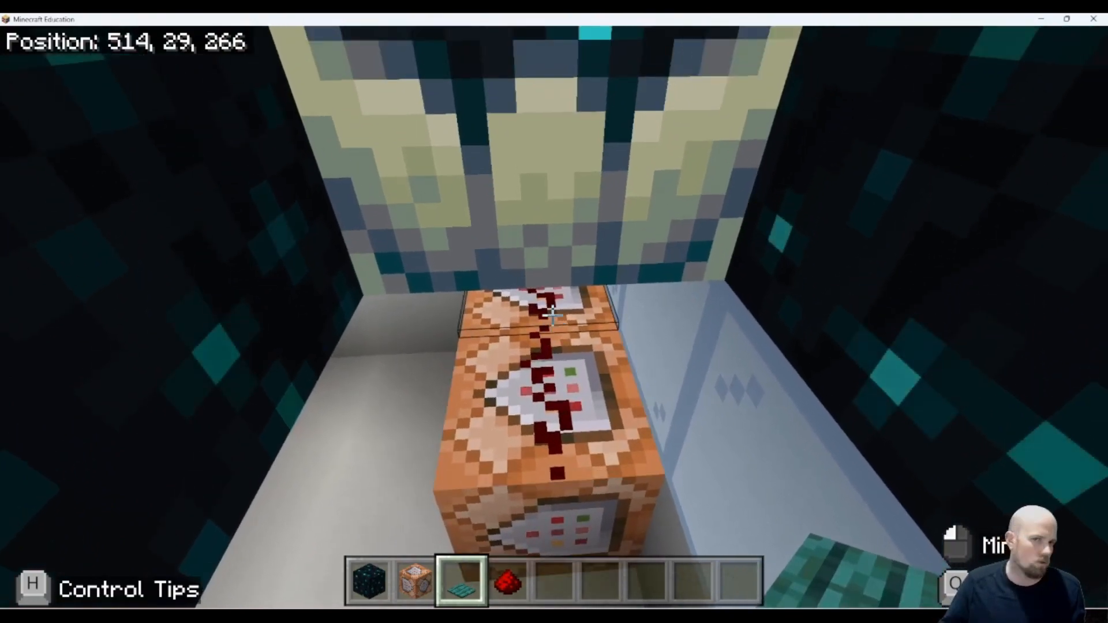
pyautogui.moveTo(554, 312)
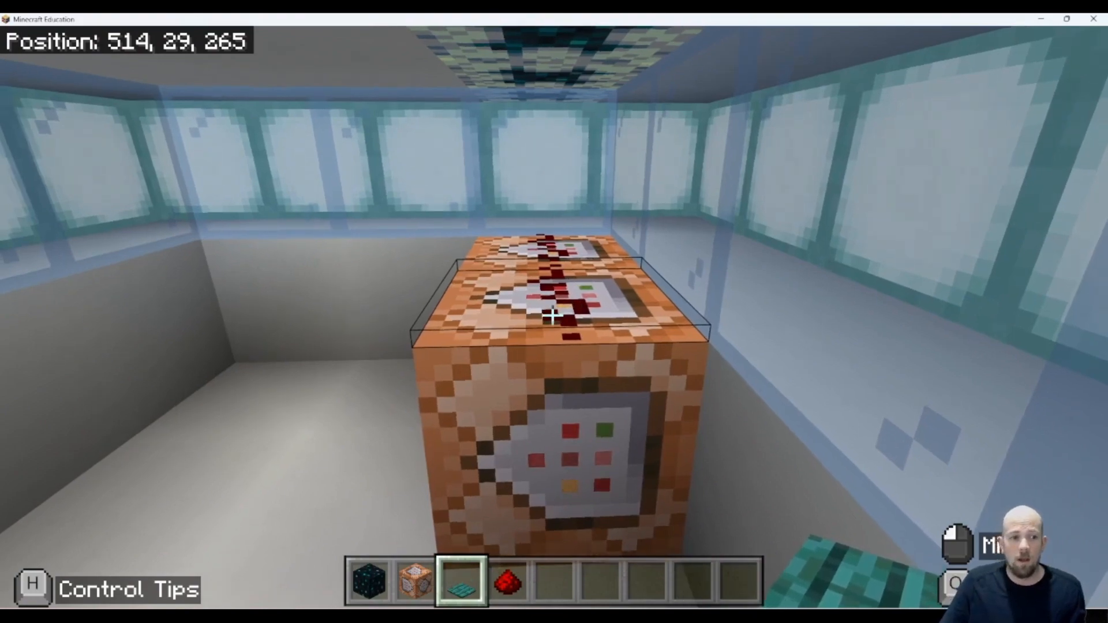
pyautogui.moveTo(554, 315)
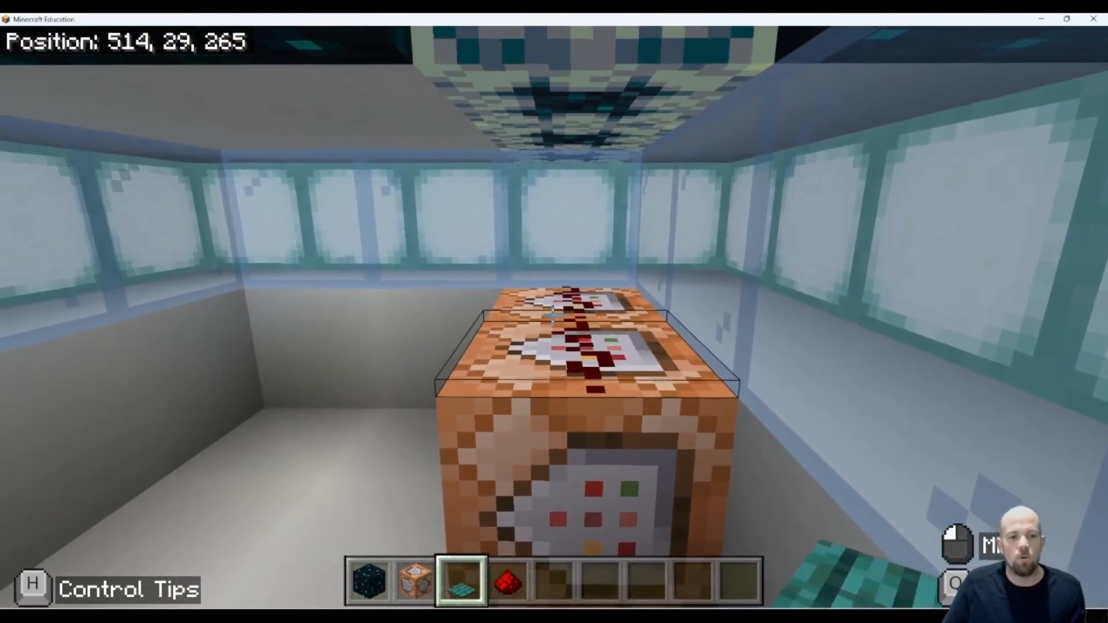
pyautogui.moveTo(554, 311)
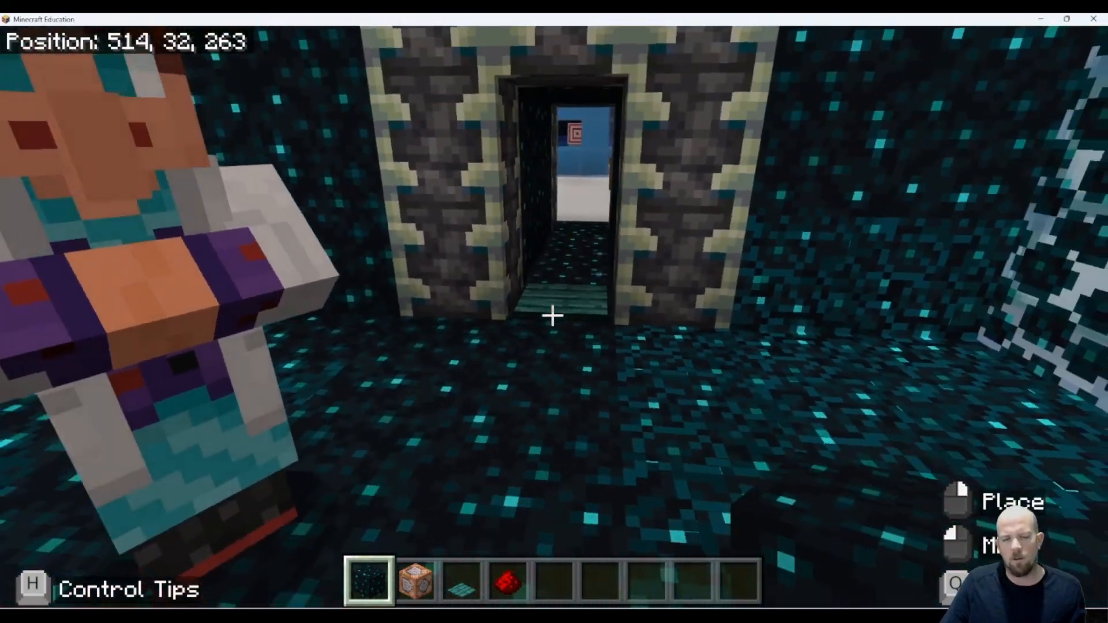
pyautogui.moveTo(553, 314)
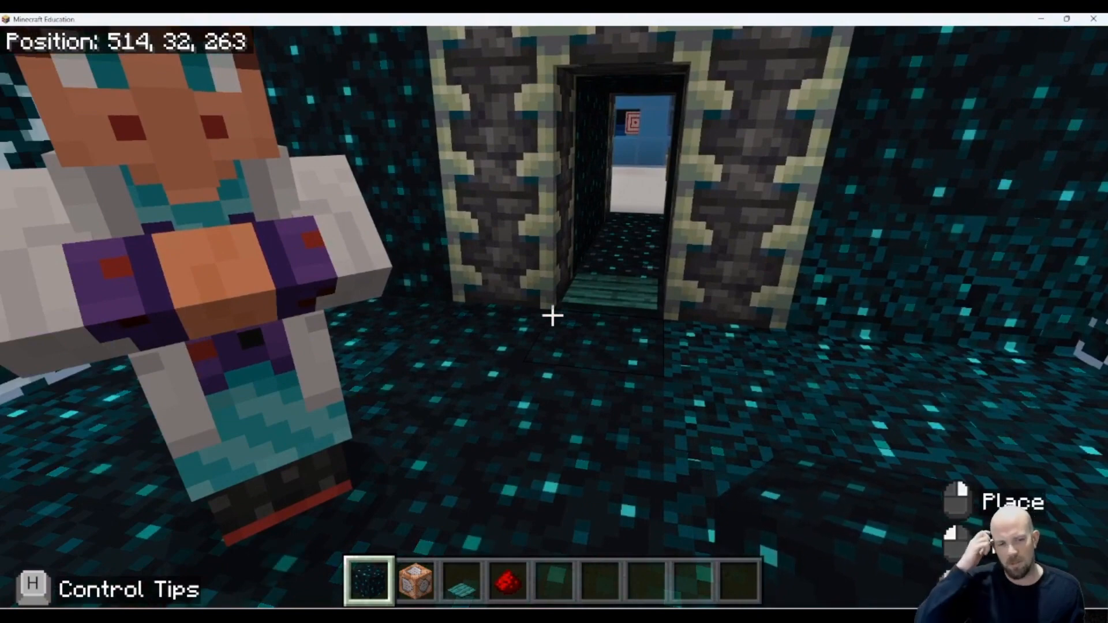
# Step: Walk back to the corridor entrance with the pressure plate
pyautogui.press('w')
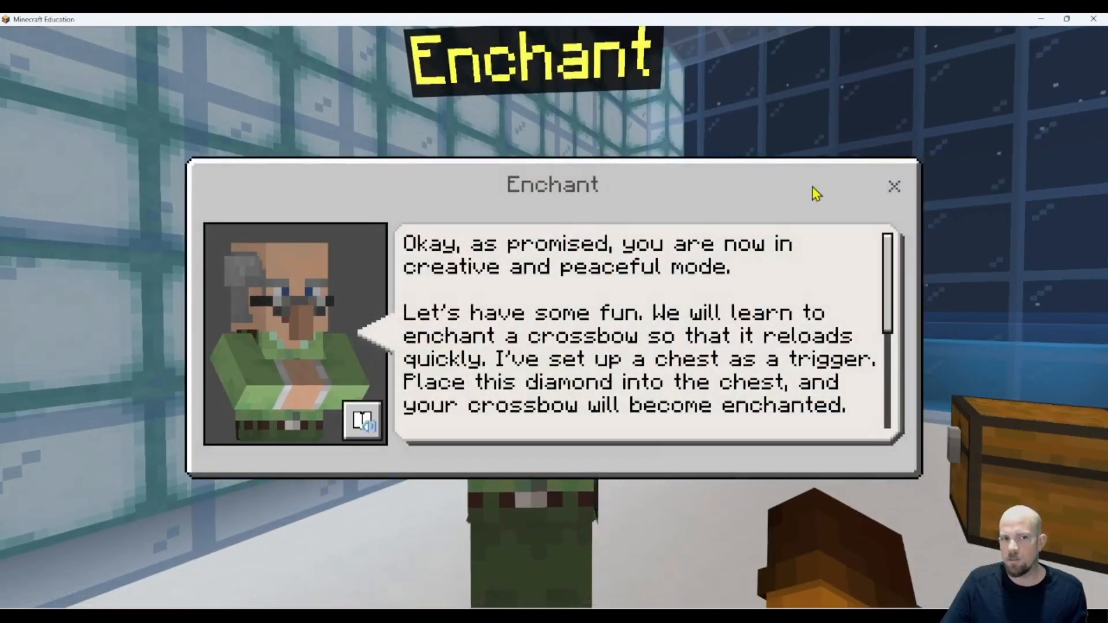
# Step: Close the Enchant villager's creative-and-peaceful-mode message
pyautogui.click(894, 186)
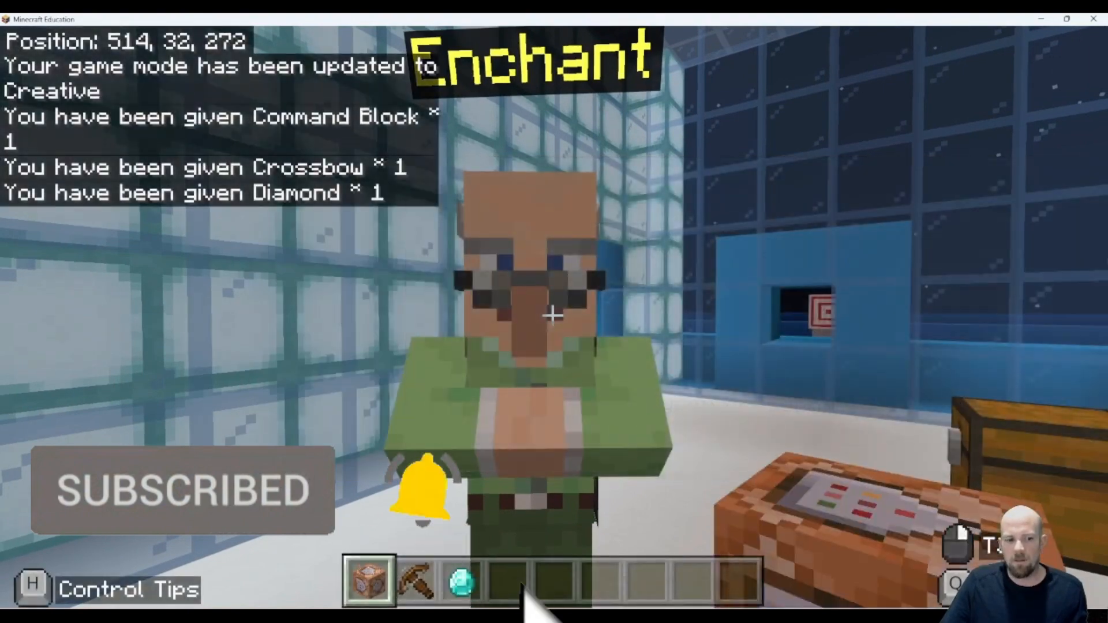